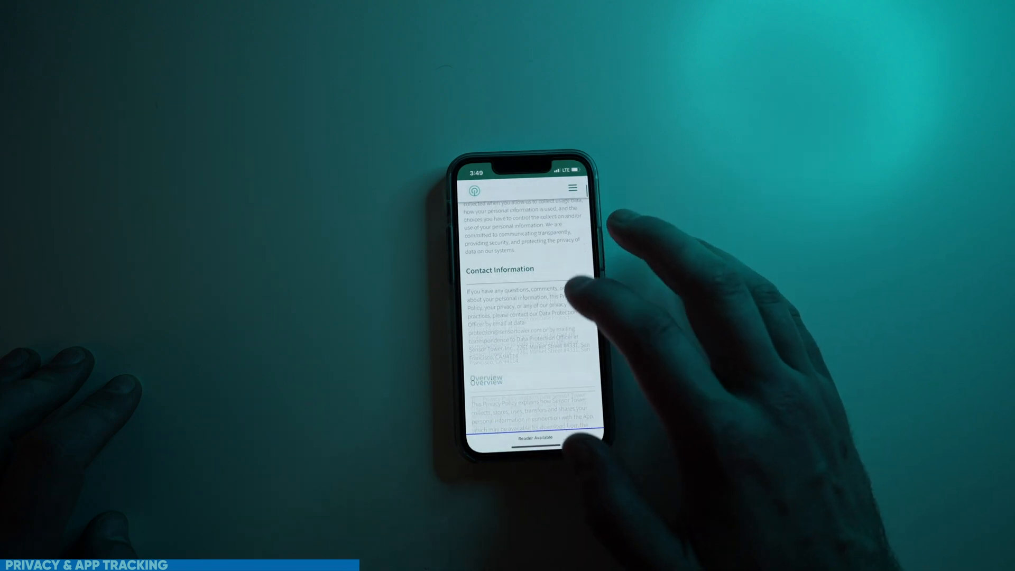
Step: Confirm birth year 1996, download the Adblocking VPN Profile and allow the configuration profile download
scroll(up, 3)
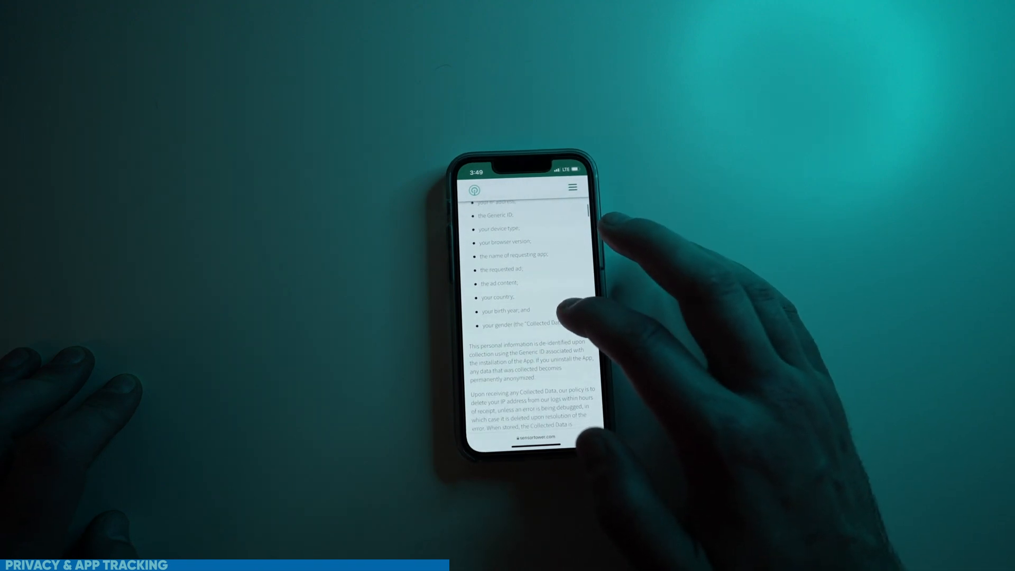
scroll(down, 3)
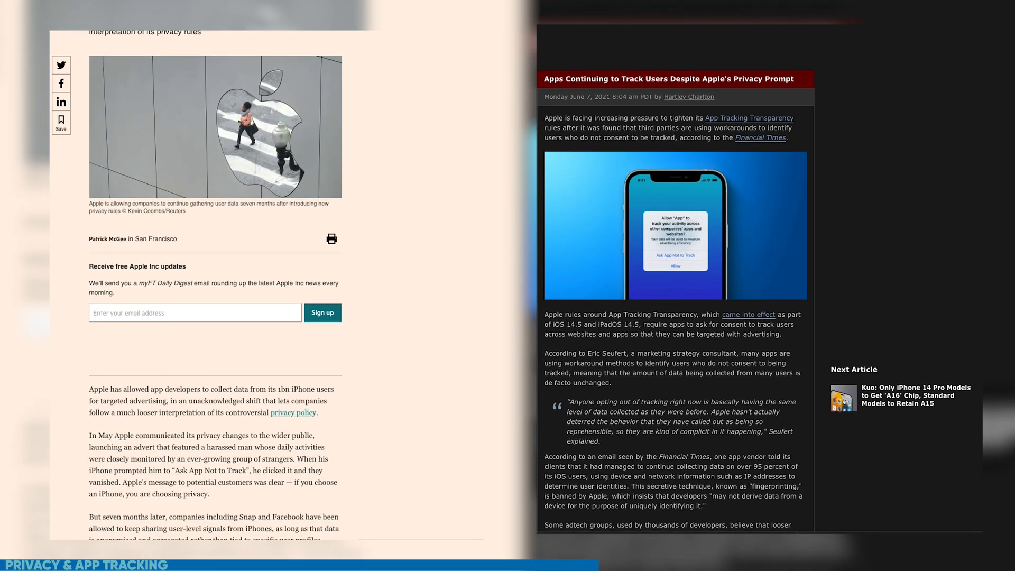
scroll(down, 3)
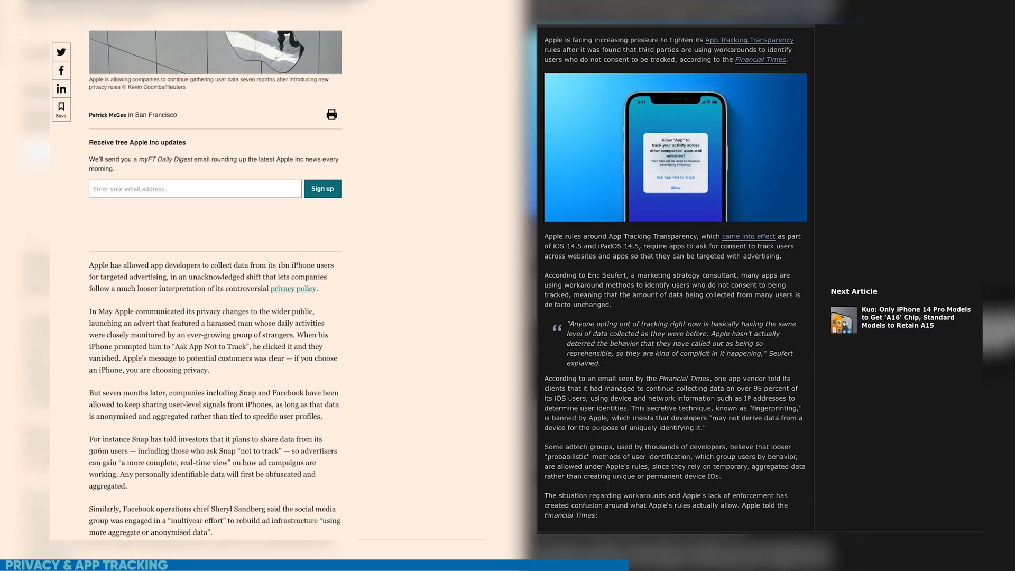
scroll(down, 3)
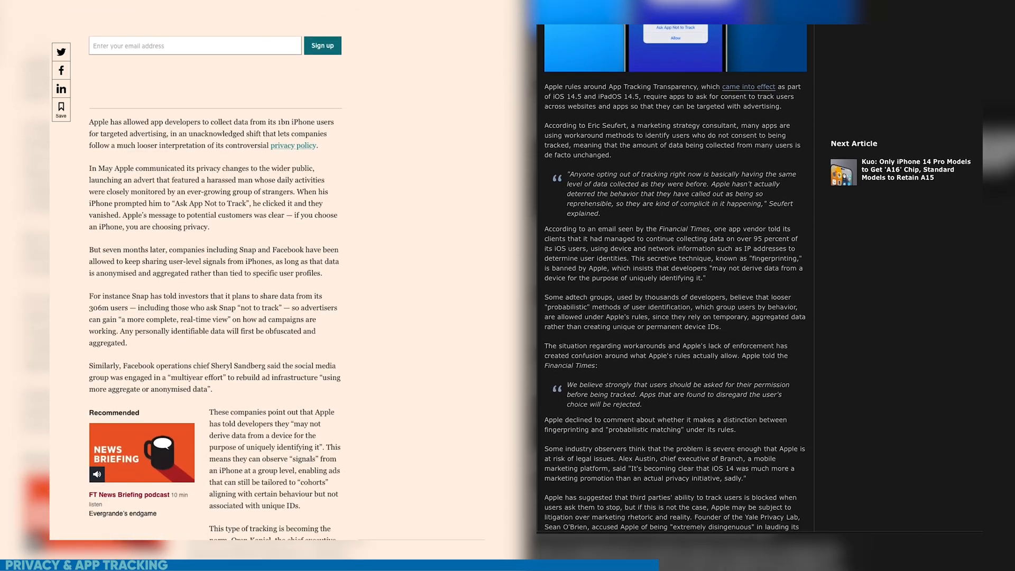
scroll(down, 3)
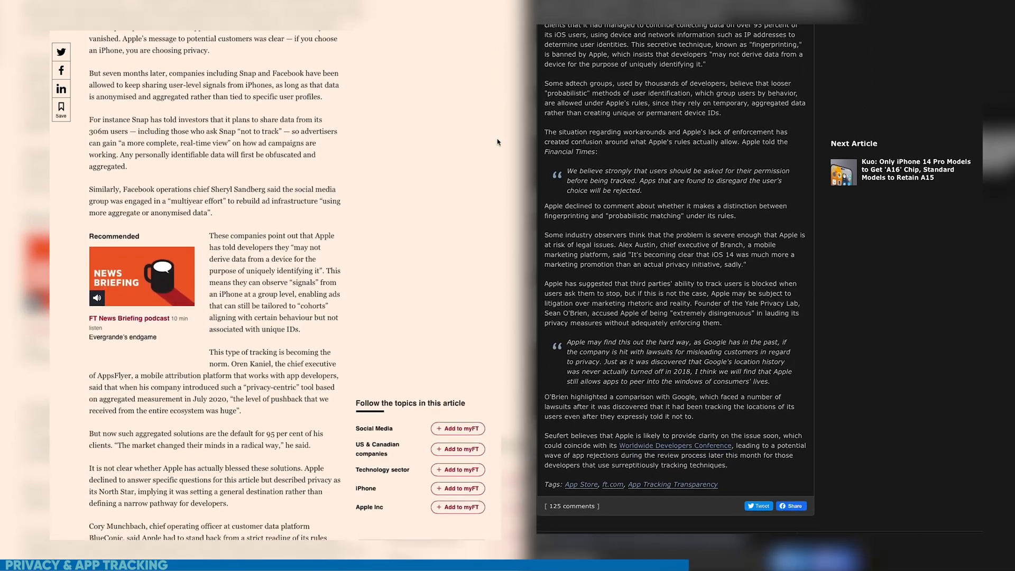
scroll(down, 3)
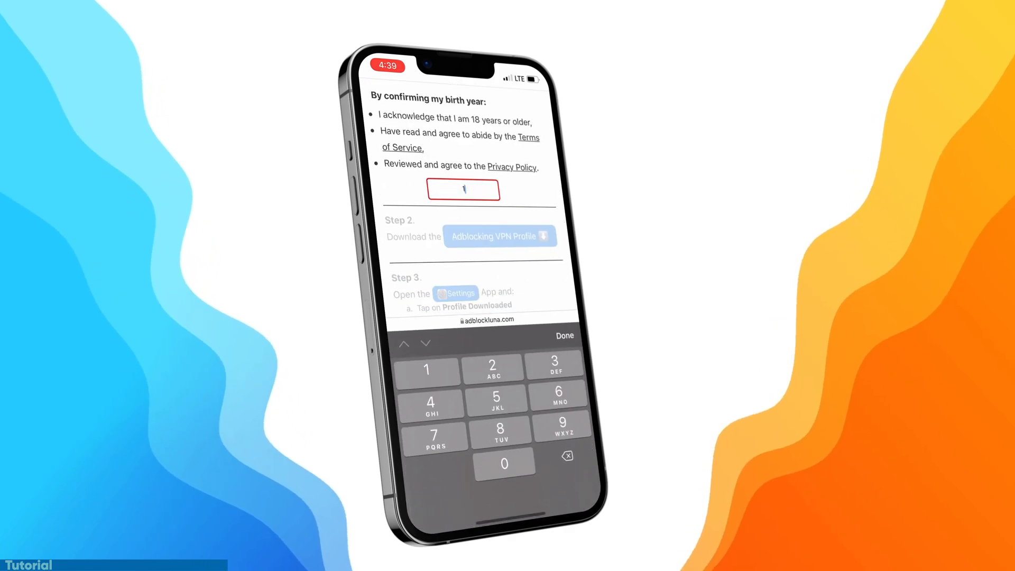
click(562, 335)
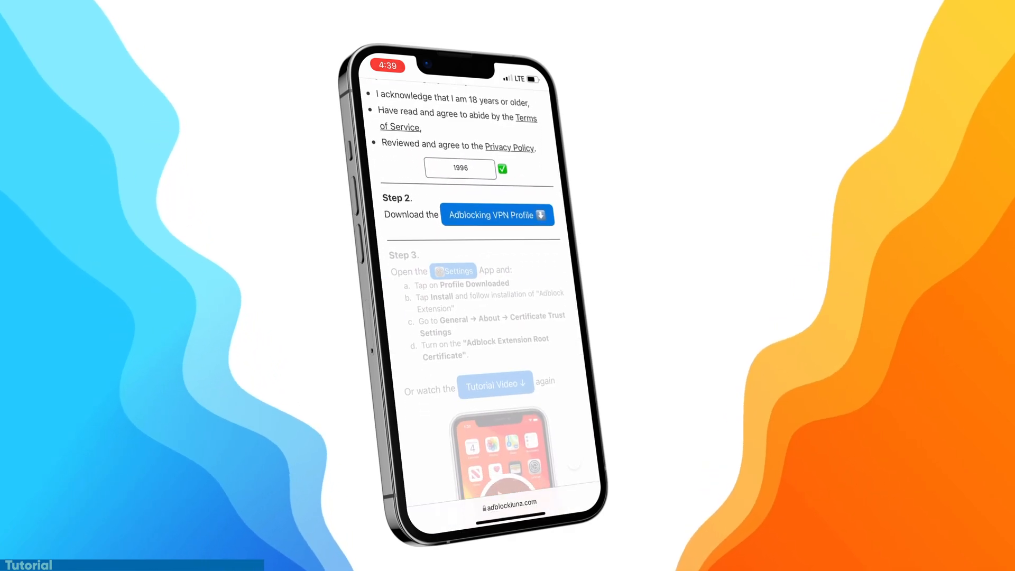
click(497, 214)
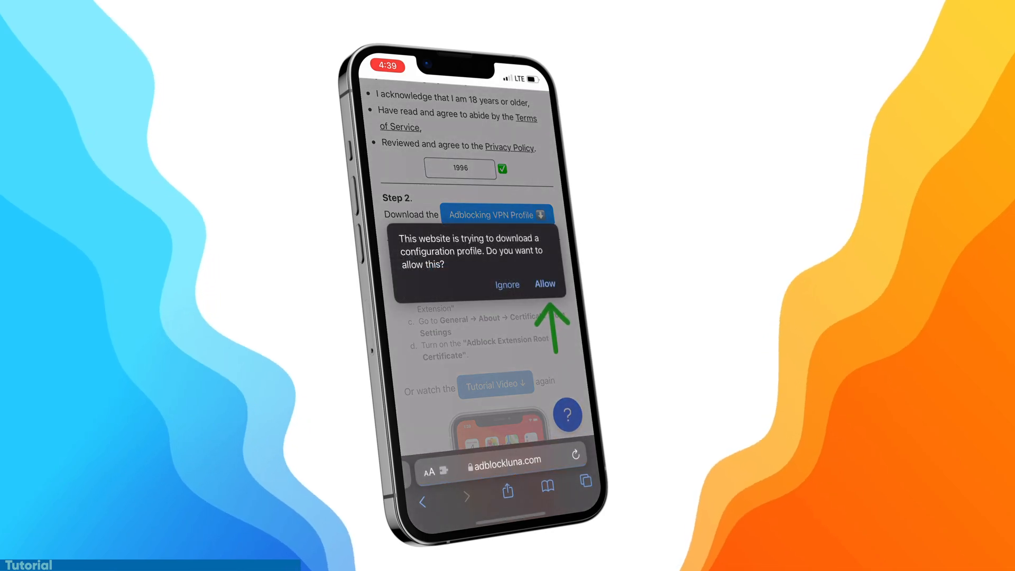
click(543, 284)
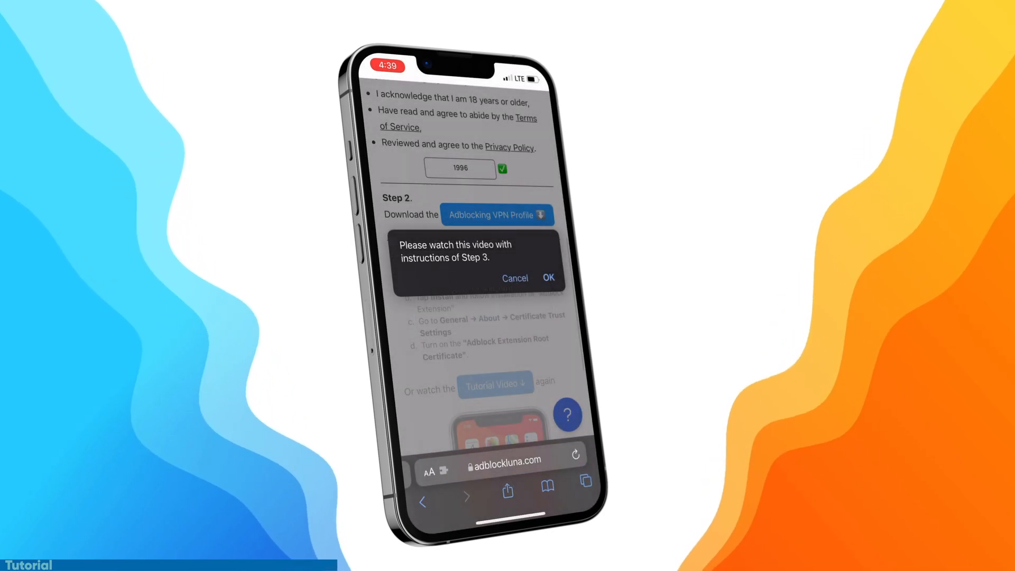
Step: Dismiss the Step 3 prompt and reach the downloaded Adblock Luna VPN profile via General > VPN & Device Management
click(546, 278)
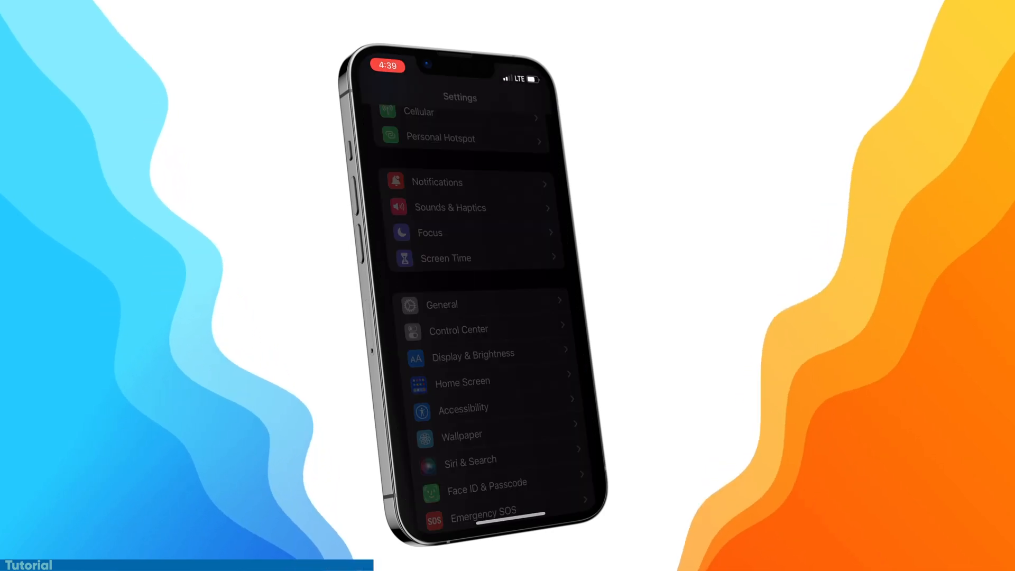
click(441, 304)
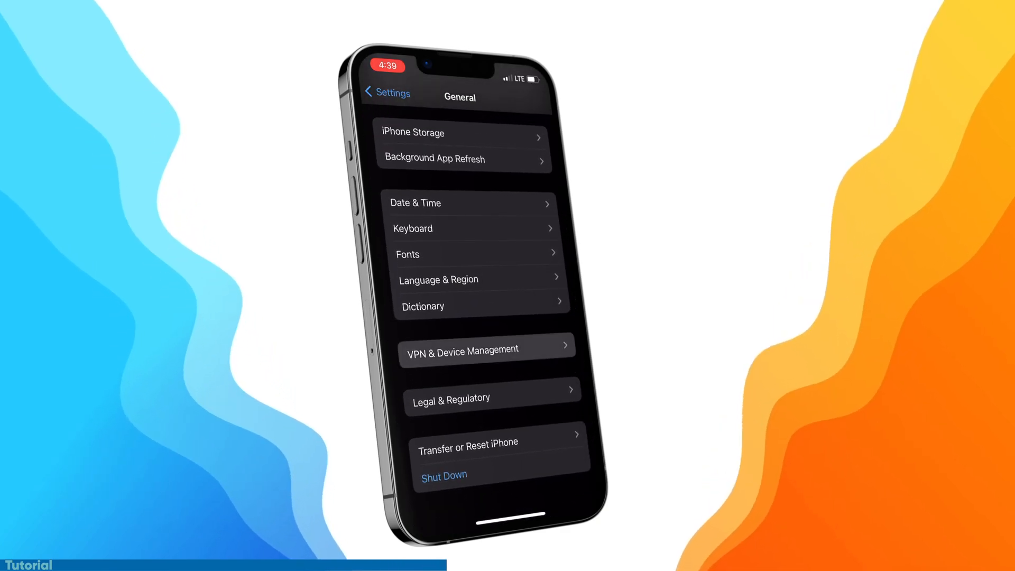
click(486, 346)
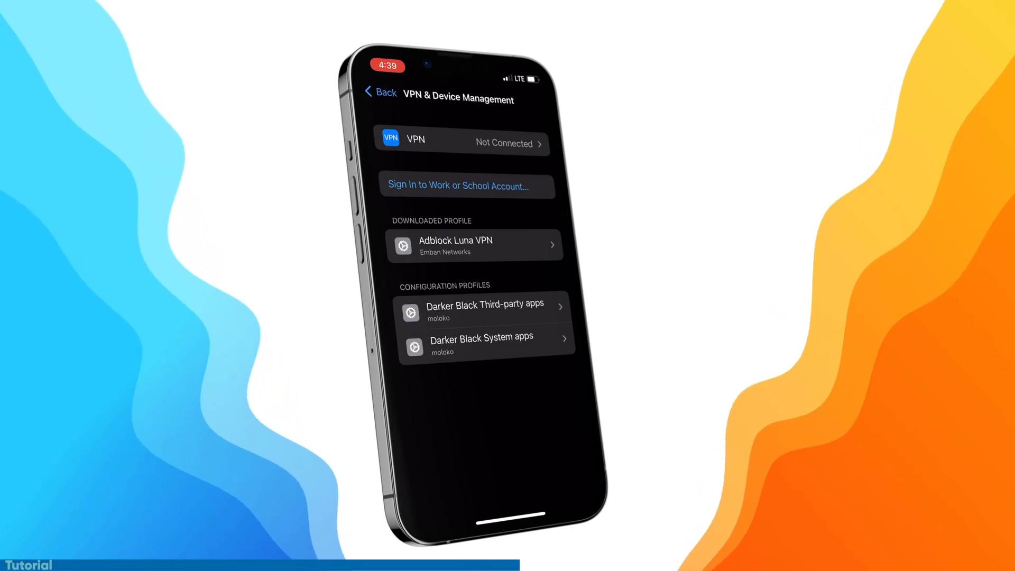
click(474, 245)
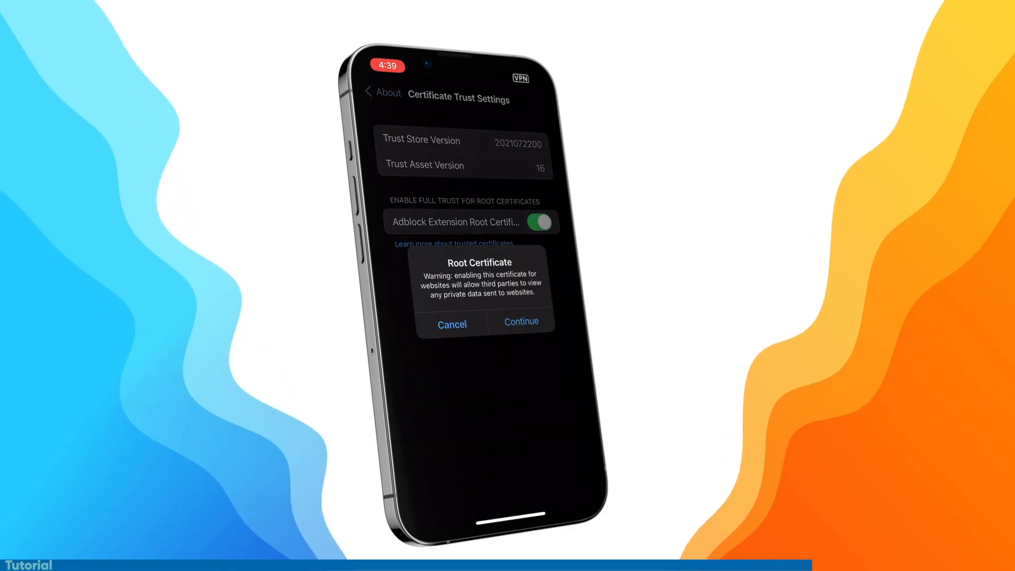
Step: Accept the trust warning for the Adblock Extension Root Certificate and verify the VPN is switched on
click(520, 321)
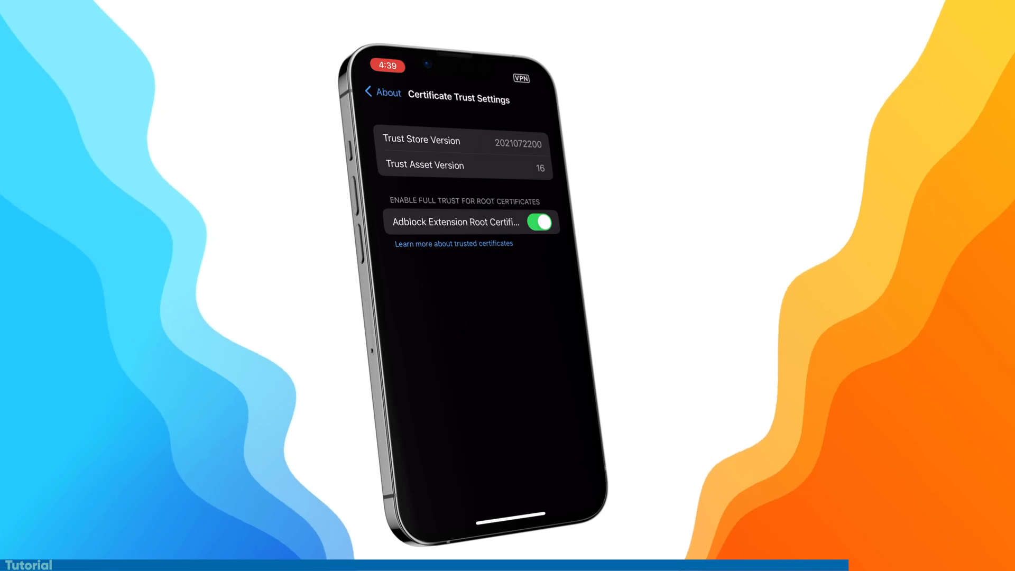
click(382, 92)
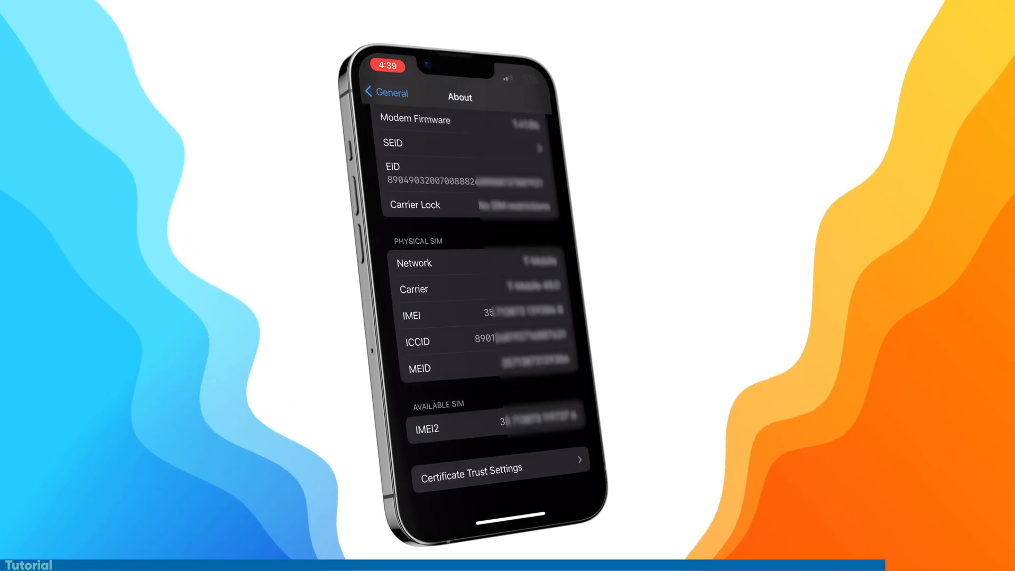
click(384, 93)
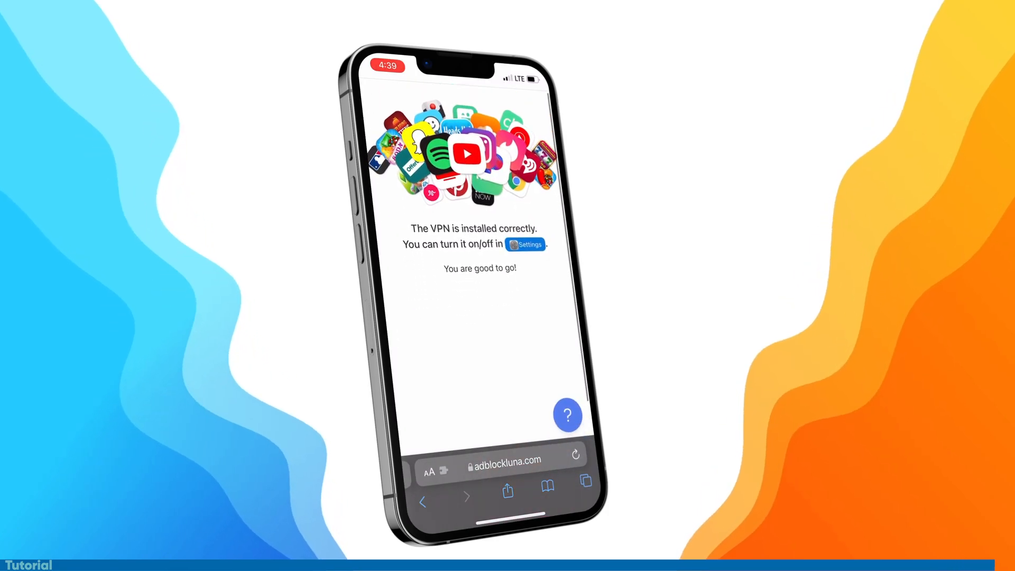
click(525, 244)
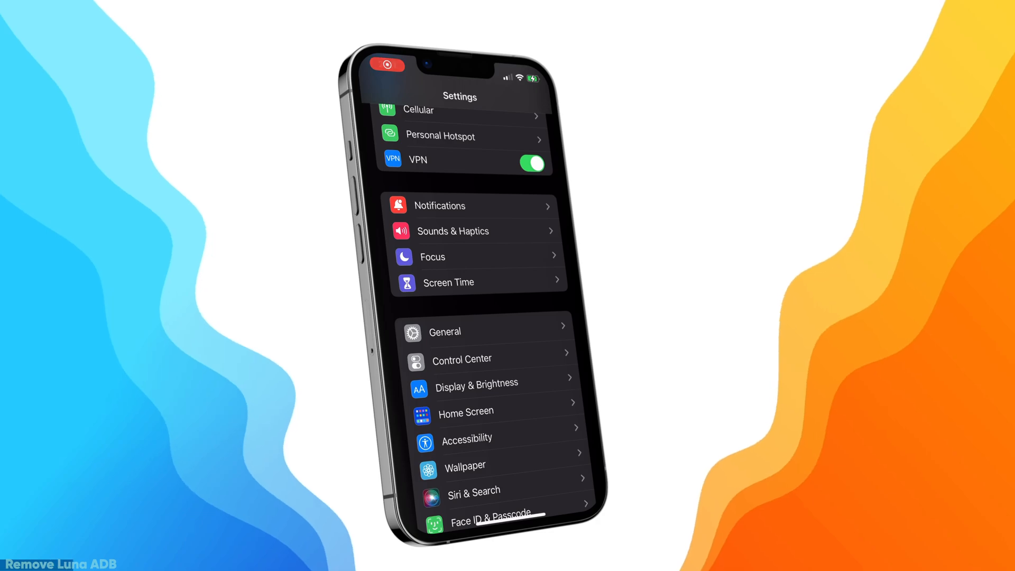
Step: Reach the Adblock Luna VPN profile under General > VPN & Device Management and choose Remove Profile
click(444, 331)
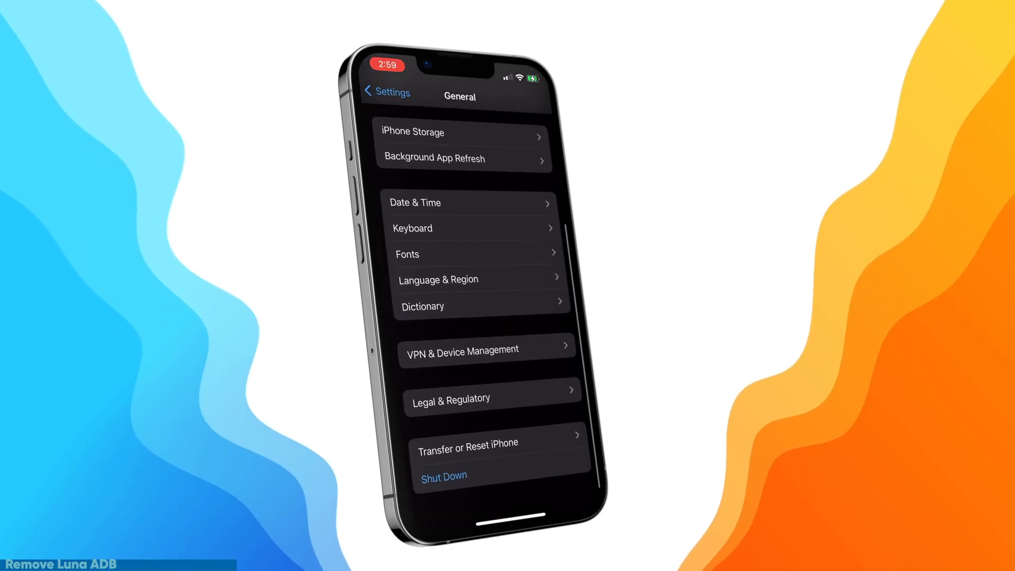
click(462, 350)
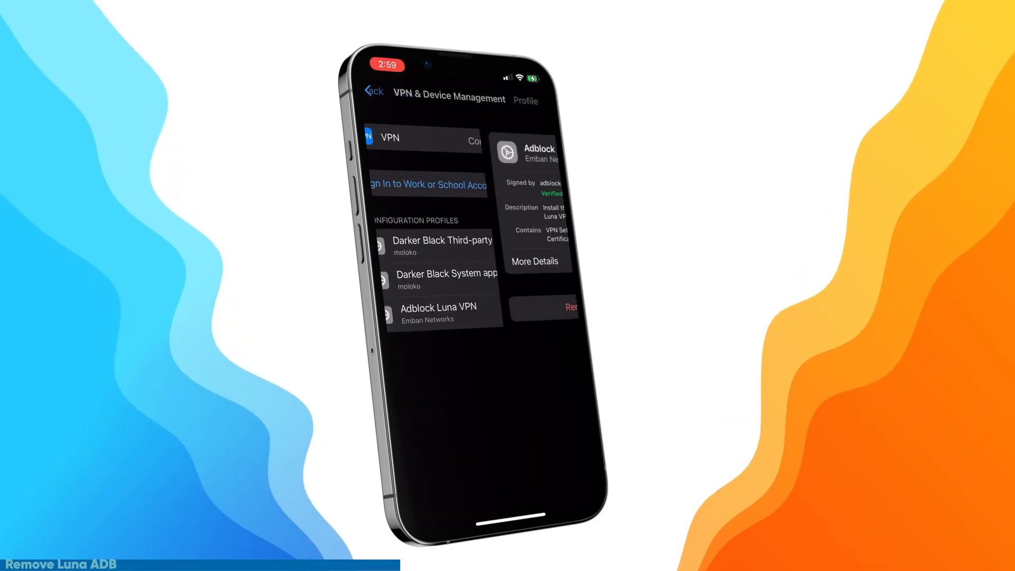
click(568, 306)
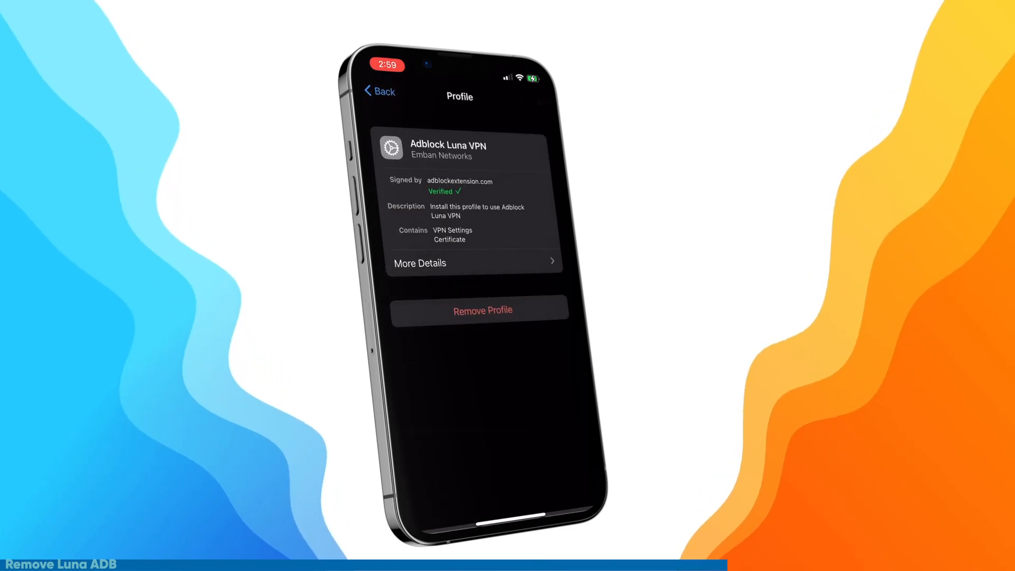
click(379, 91)
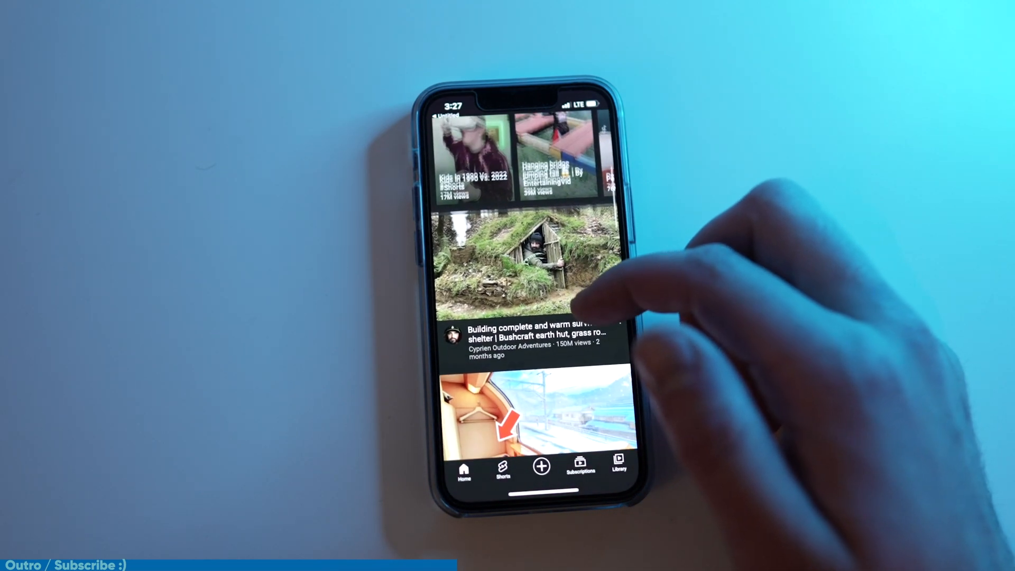
Step: Play the Japanese overnight sleeper train video from the YouTube home feed
scroll(up, 3)
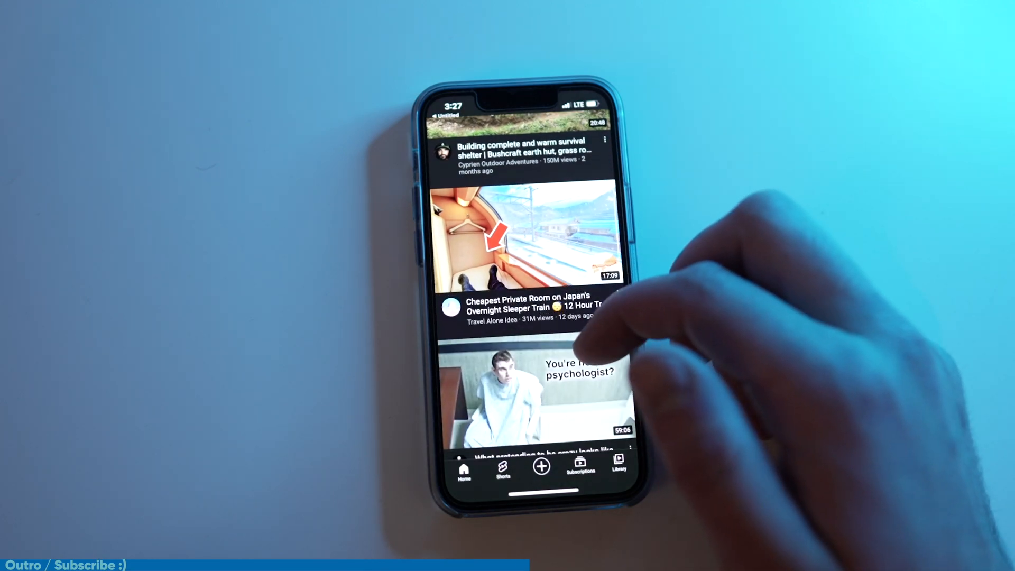
click(524, 236)
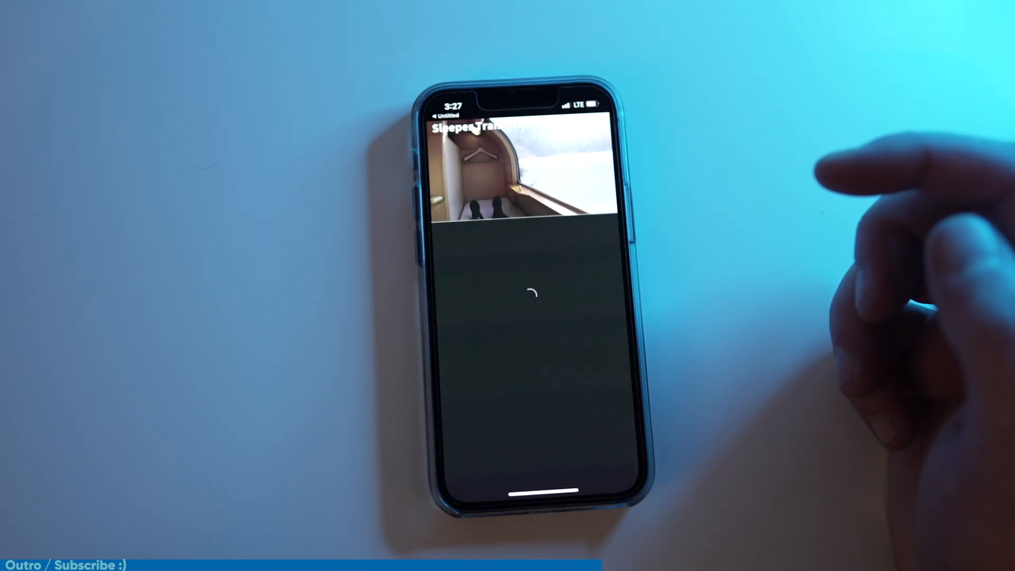